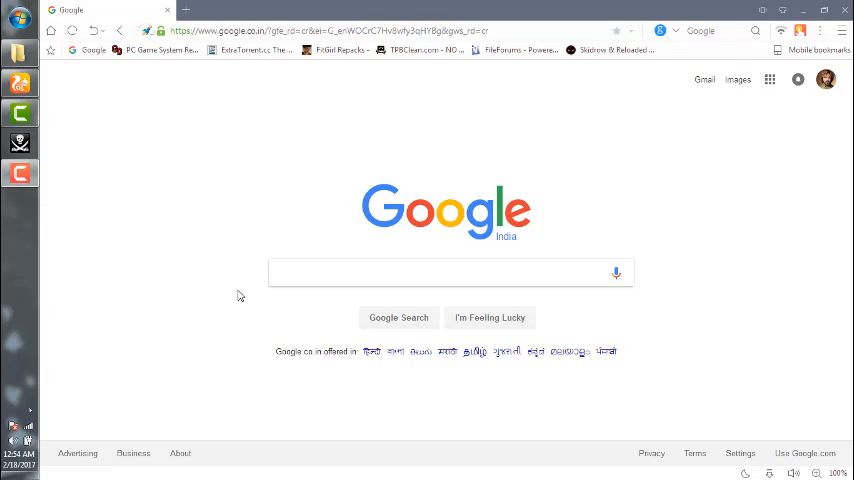
mouse_move(383, 222)
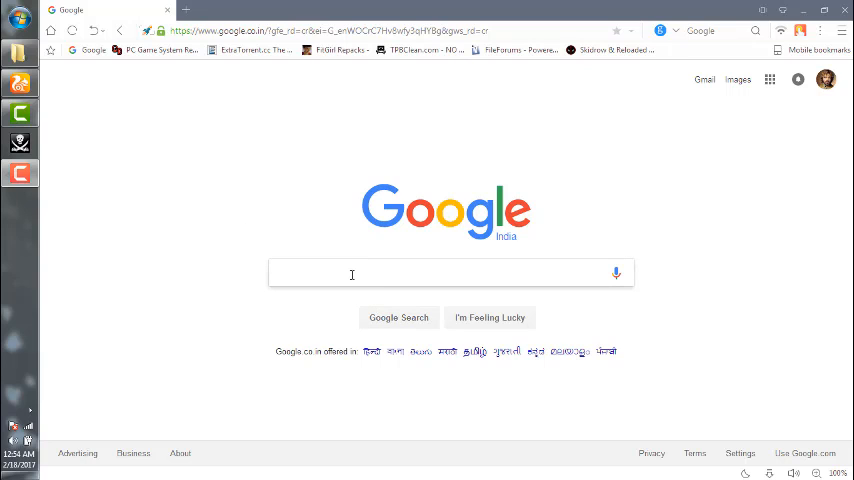
- Search Google for 'piratesnoop' and open the piratesnoop.com result
type("piratesnoop")
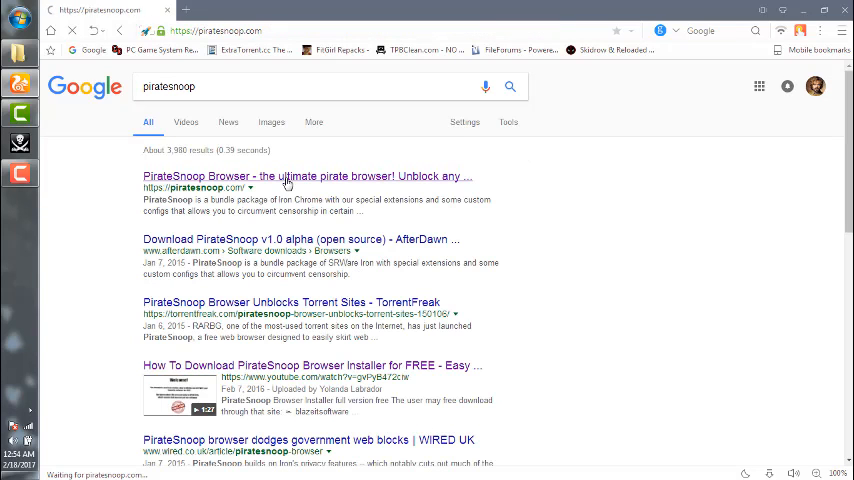
left_click(306, 176)
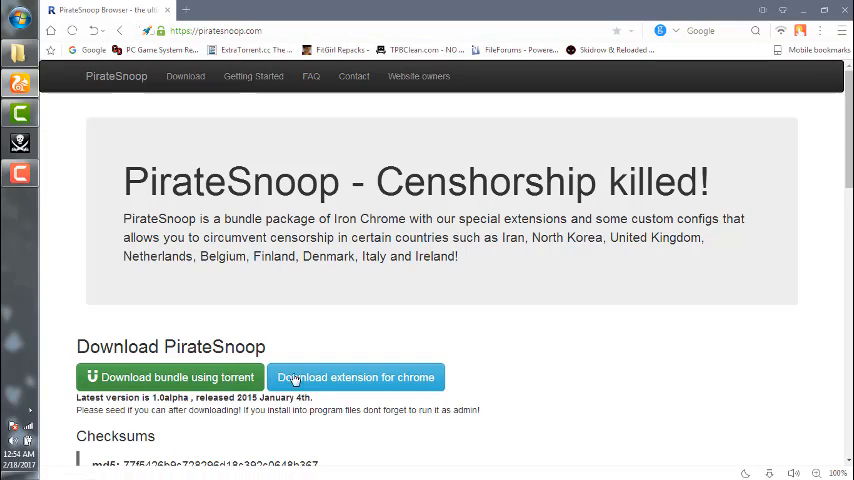
mouse_move(285, 335)
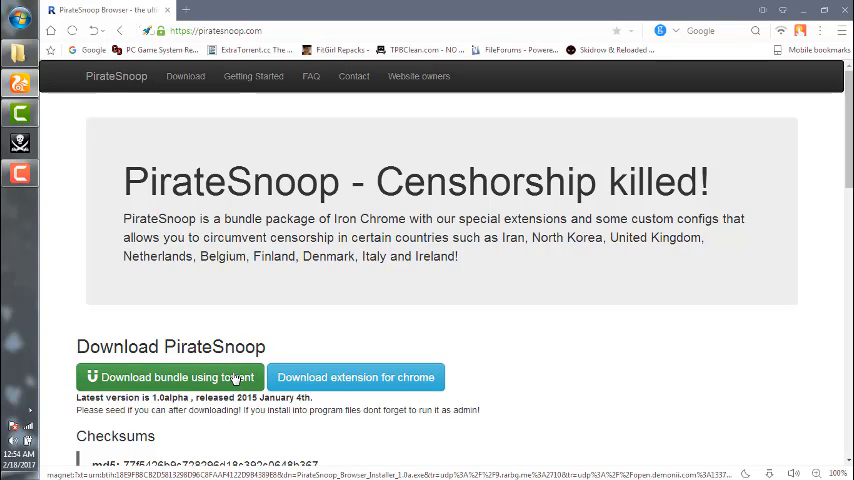
- Download the PirateSnoop bundle via torrent and confirm it in uTorrent's Add New Torrent dialog
left_click(169, 377)
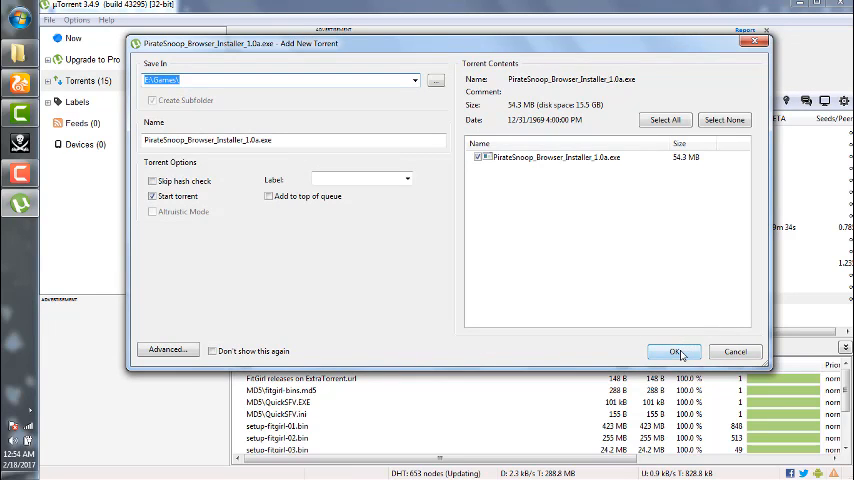
left_click(674, 351)
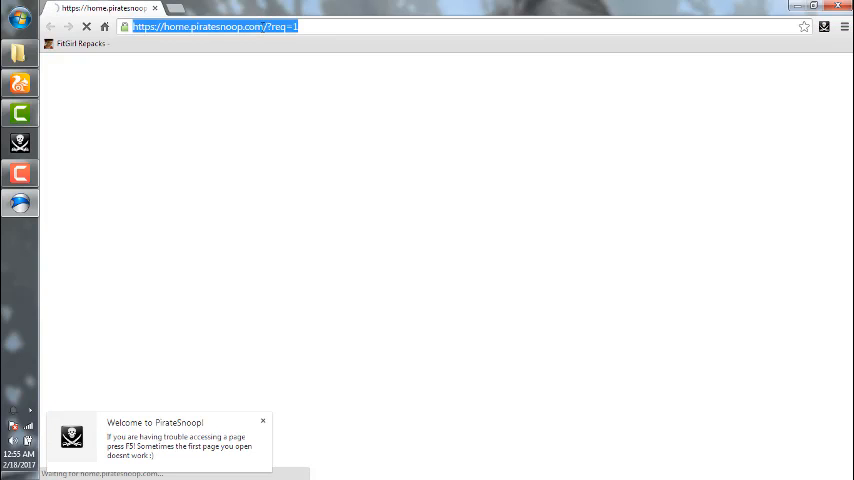
- Load extratorrent.cc in PirateSnoop Browser's address bar
type("extratorrent.cc")
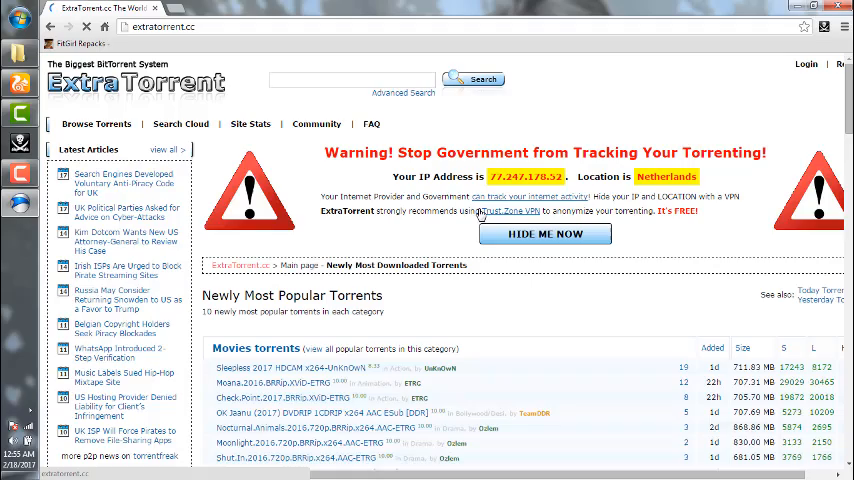
- Scroll through ExtraTorrent's popular torrents listing
scroll("down", 3)
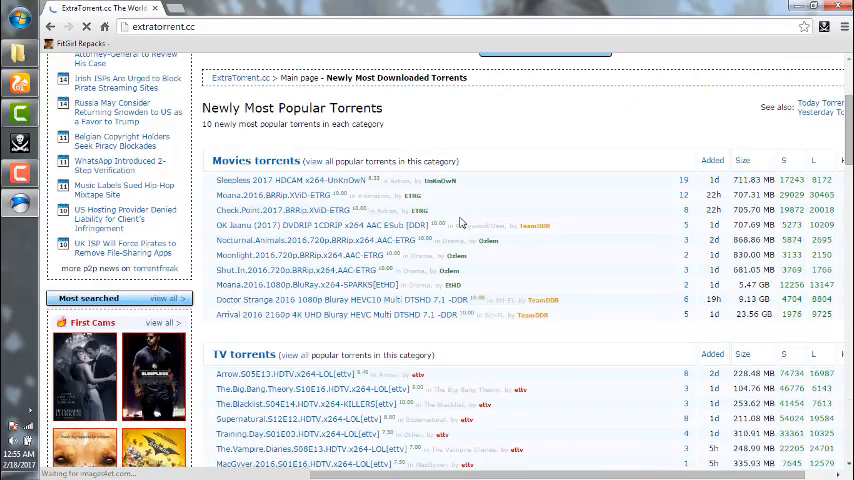
scroll("down", 3)
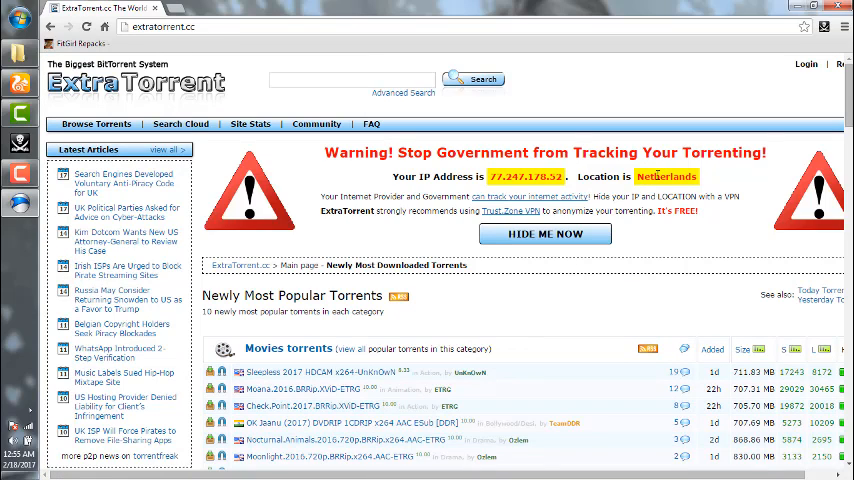
scroll("down", 3)
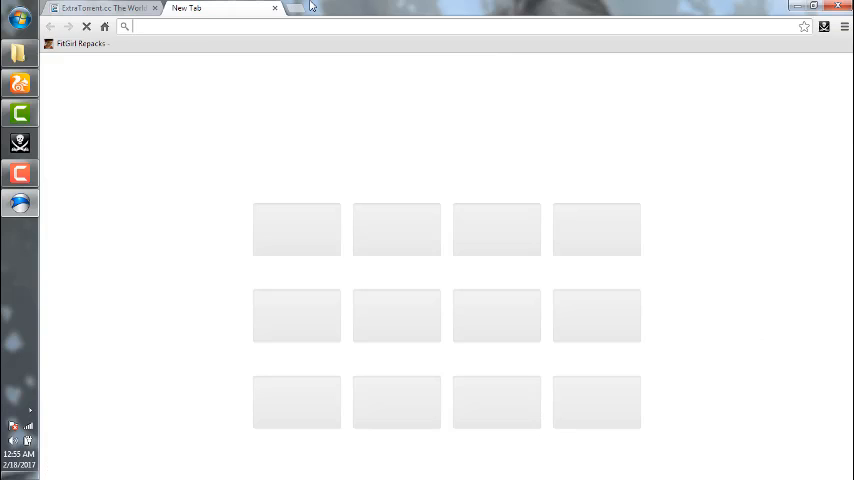
- Enter a Pirate Bay address (thepiratebays.so, thepiratebay.o) in the new tab's address bar
type("thepiratebays.so")
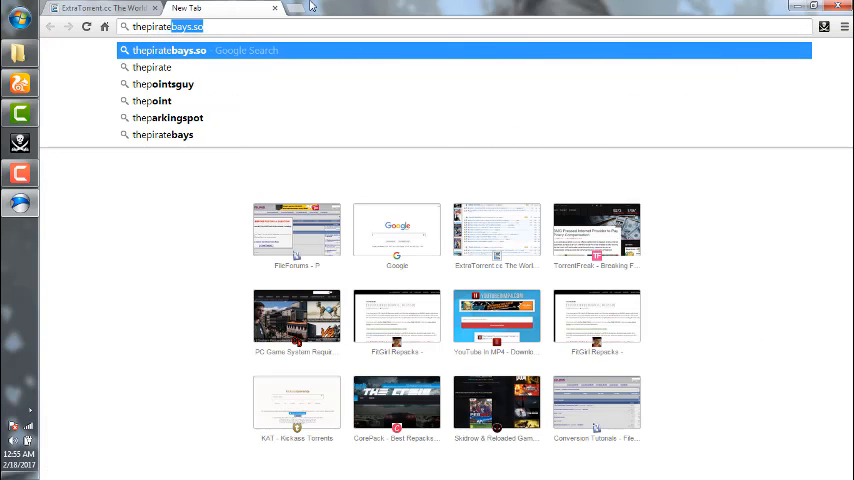
type("thepiratebay.o")
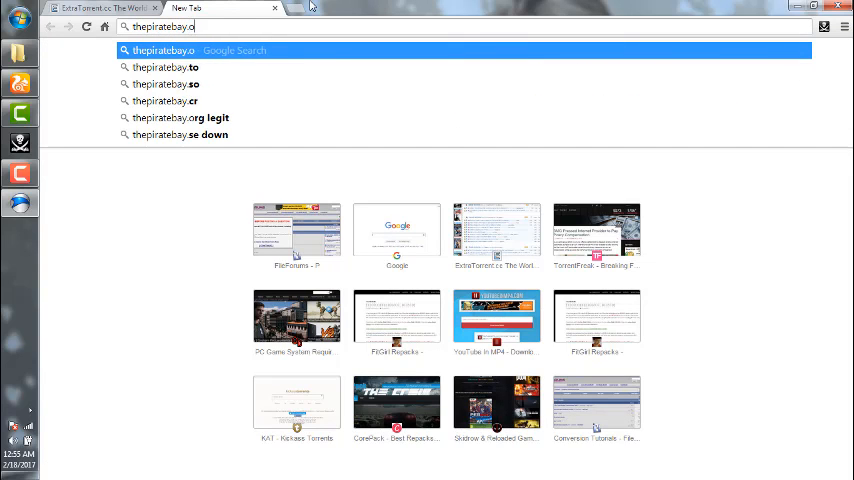